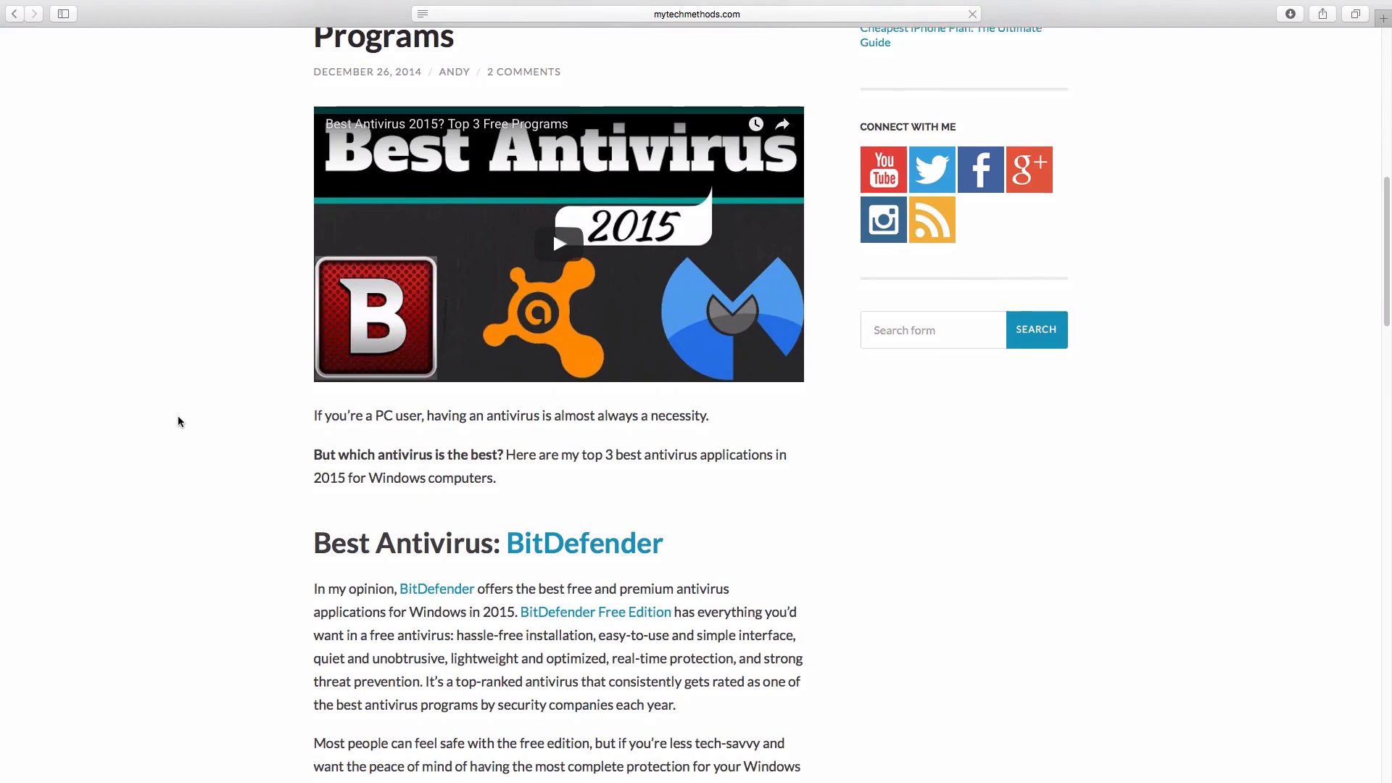
scroll(down, 3)
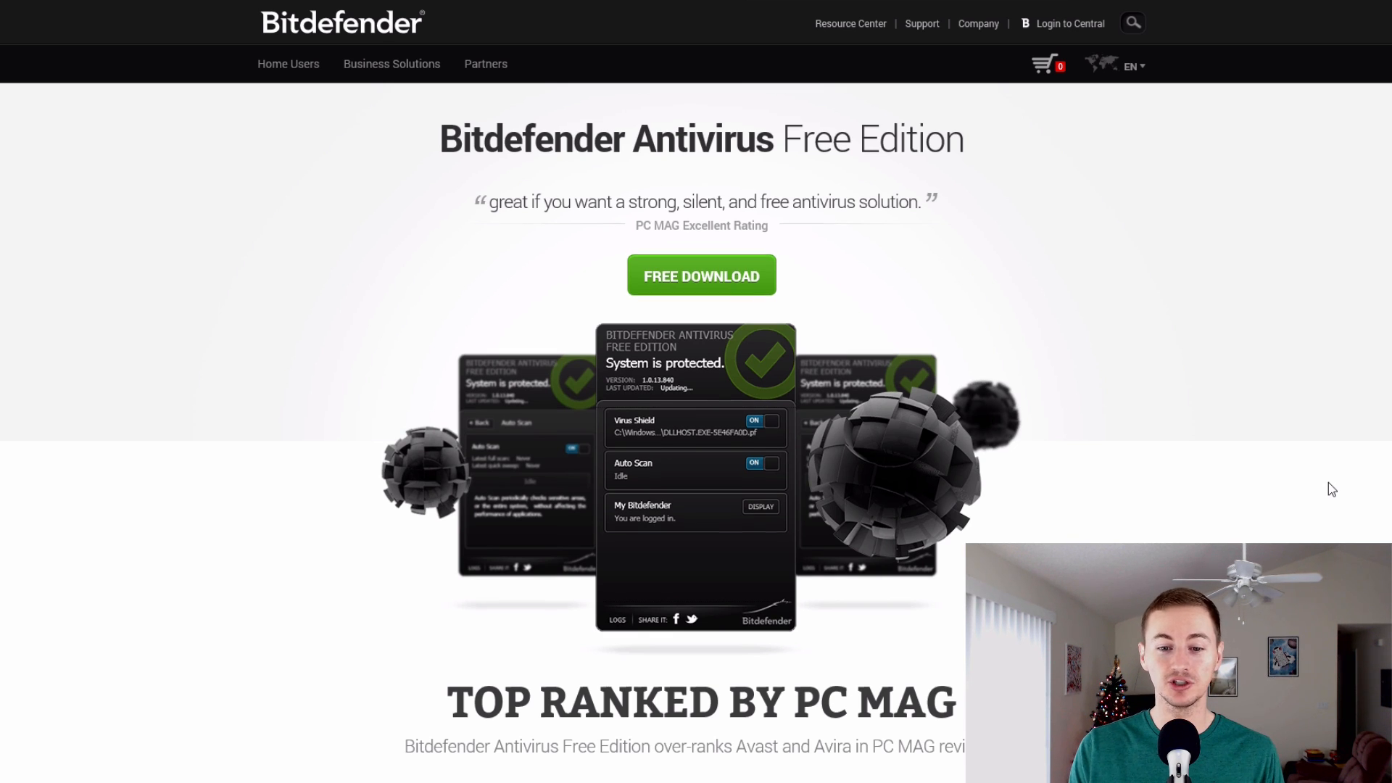
scroll(down, 3)
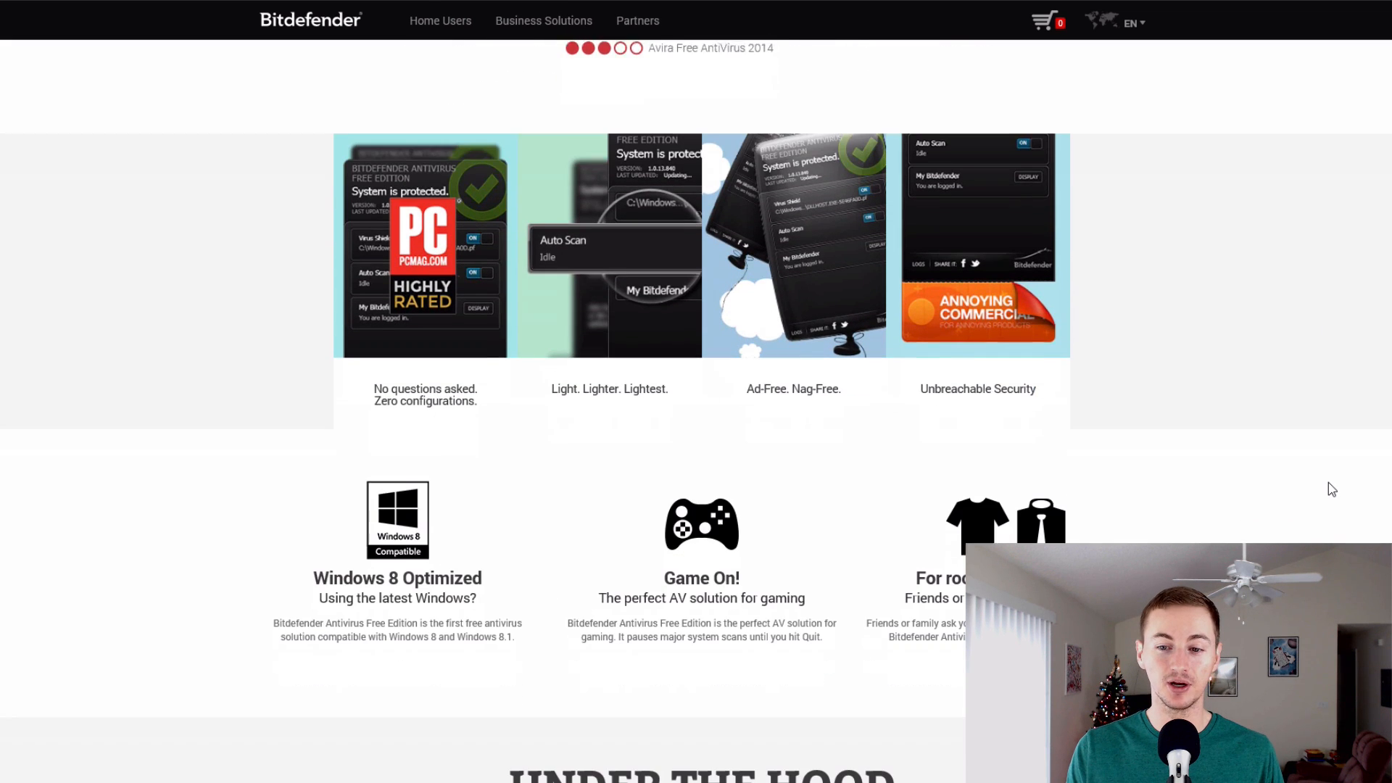
scroll(down, 3)
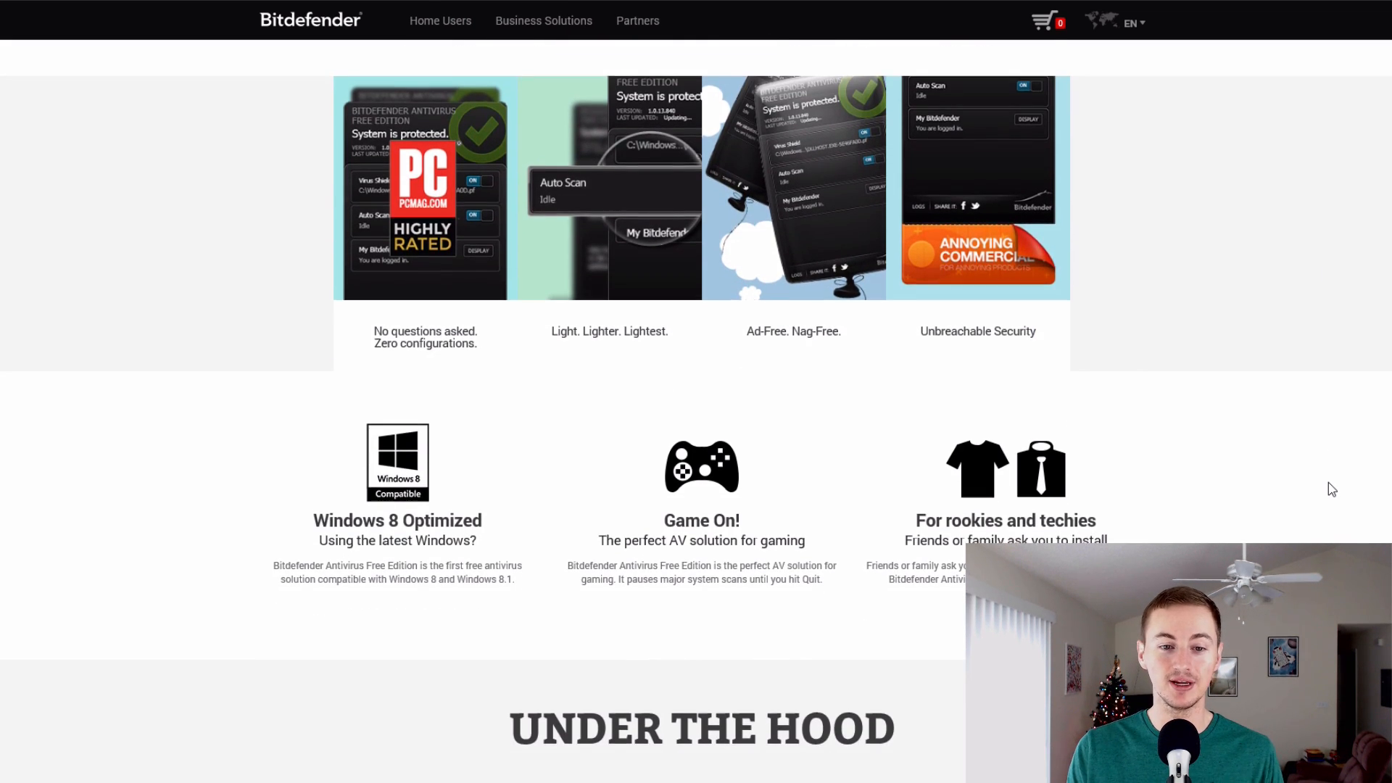
scroll(down, 3)
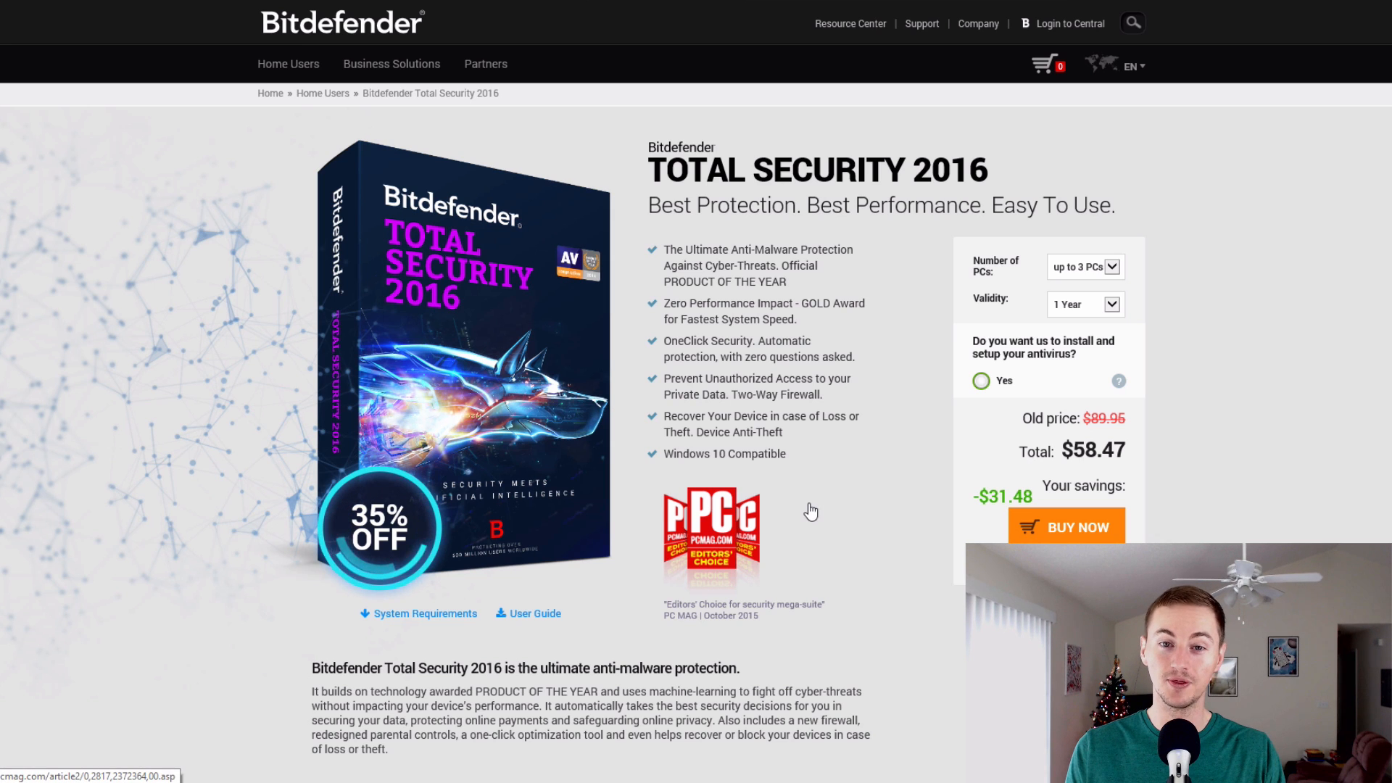
mouse_move(866, 424)
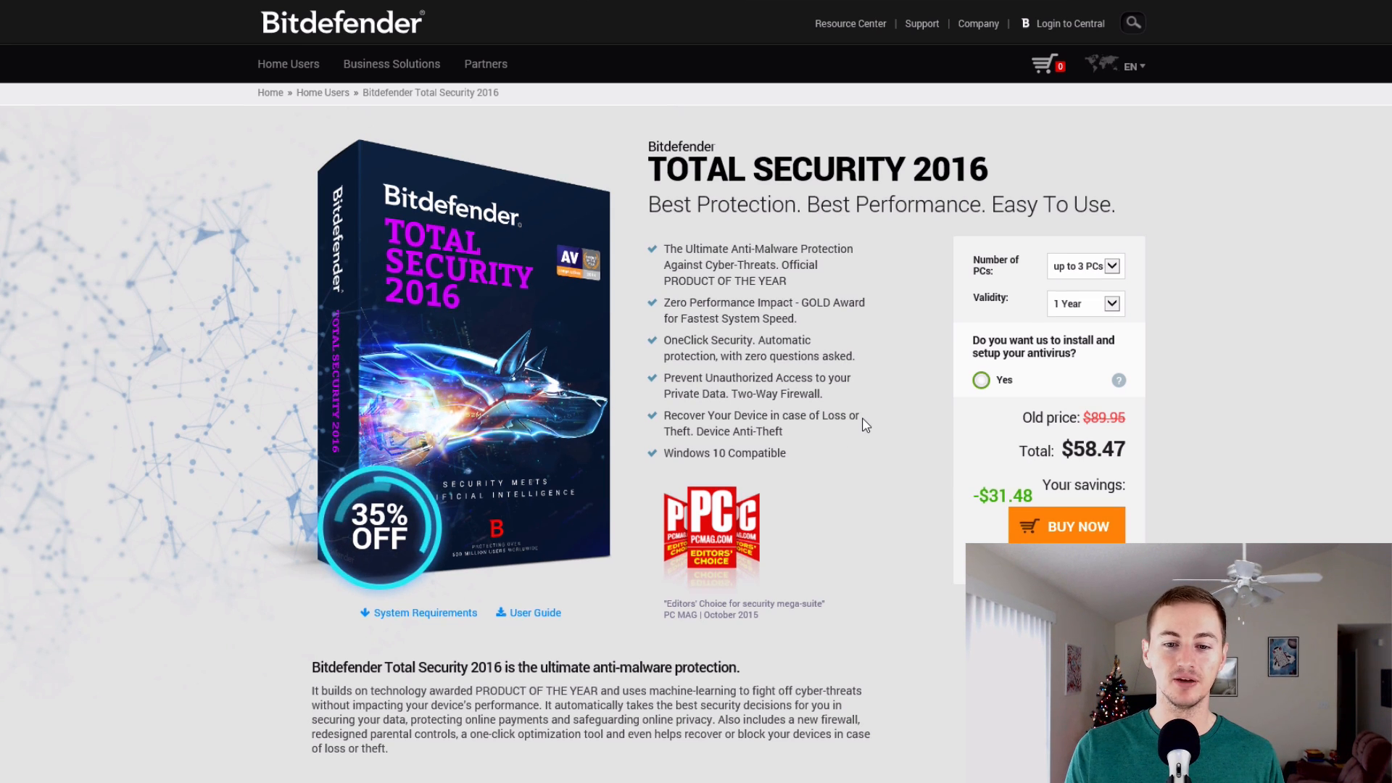
scroll(down, 3)
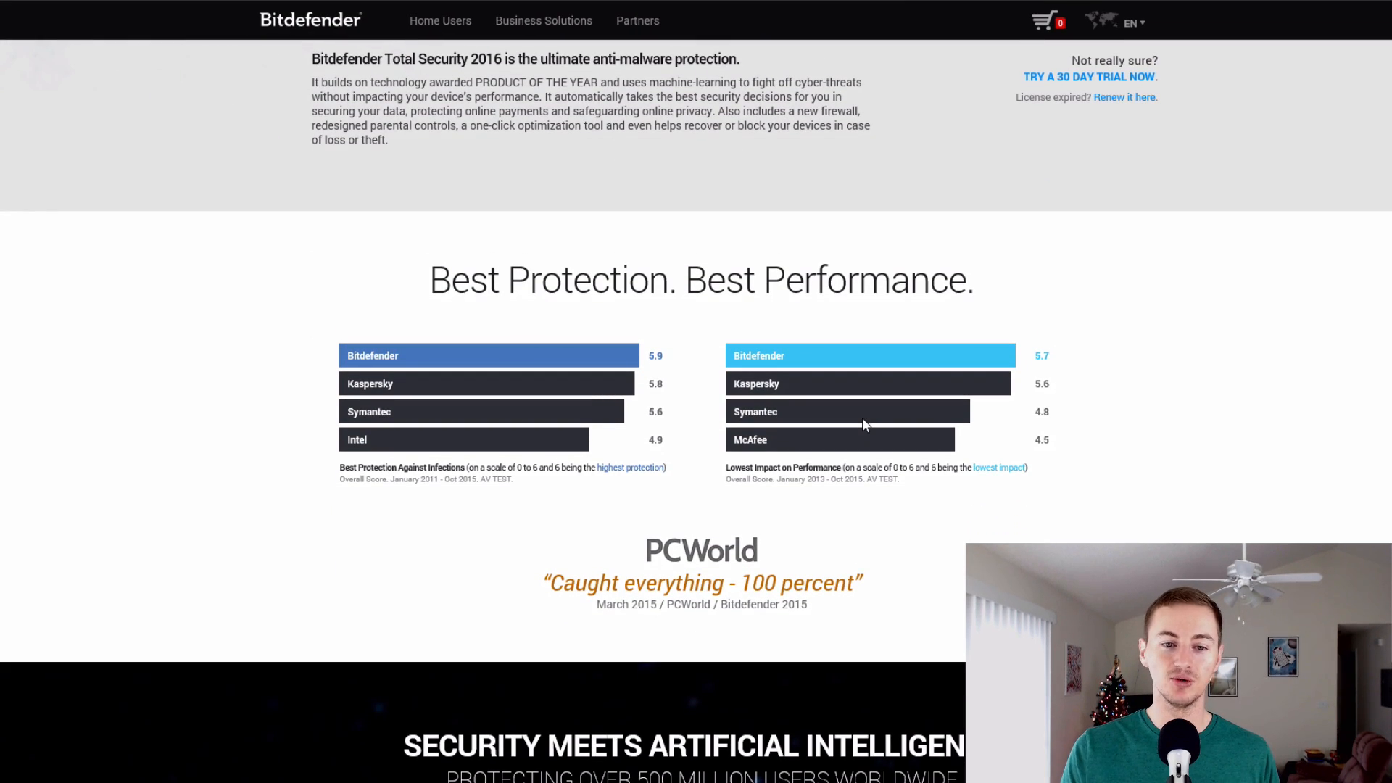
scroll(down, 3)
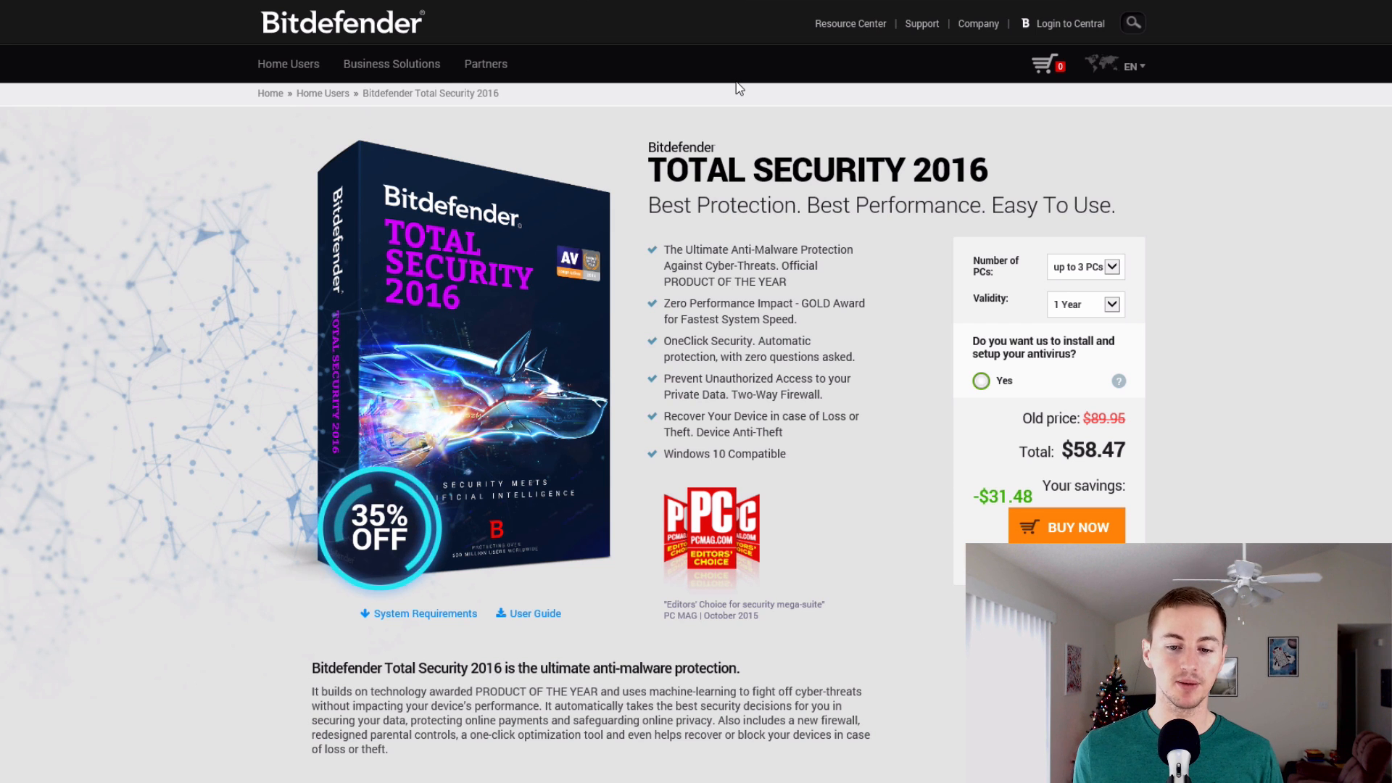
mouse_move(799, 104)
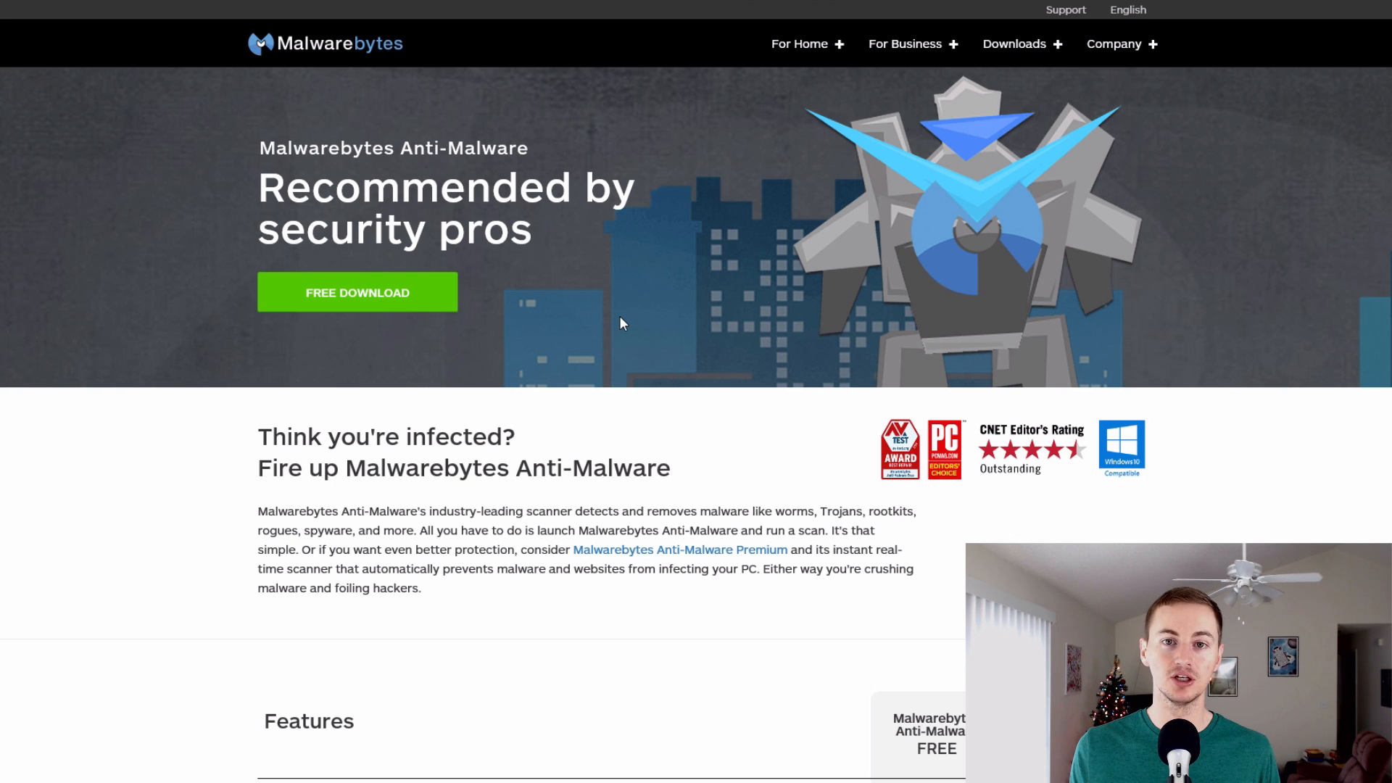
scroll(down, 3)
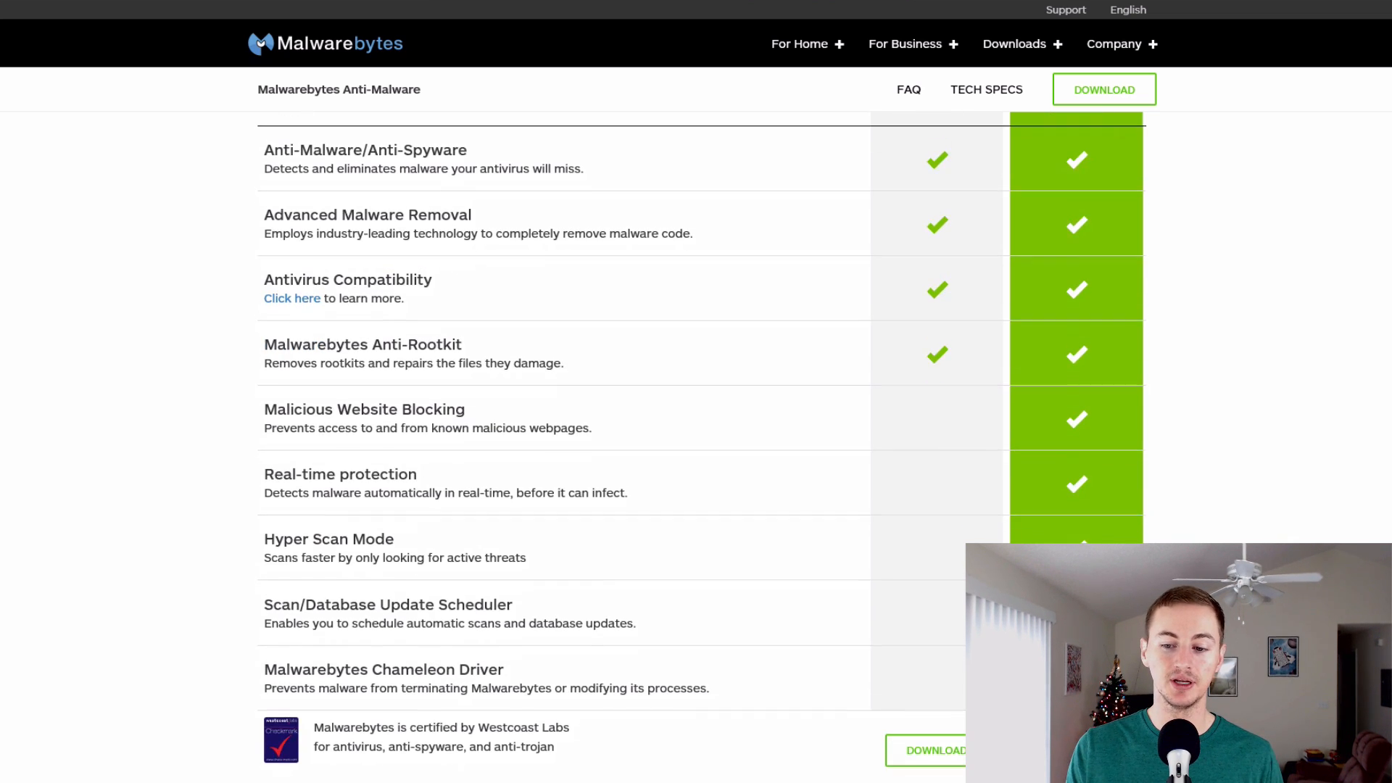
scroll(down, 3)
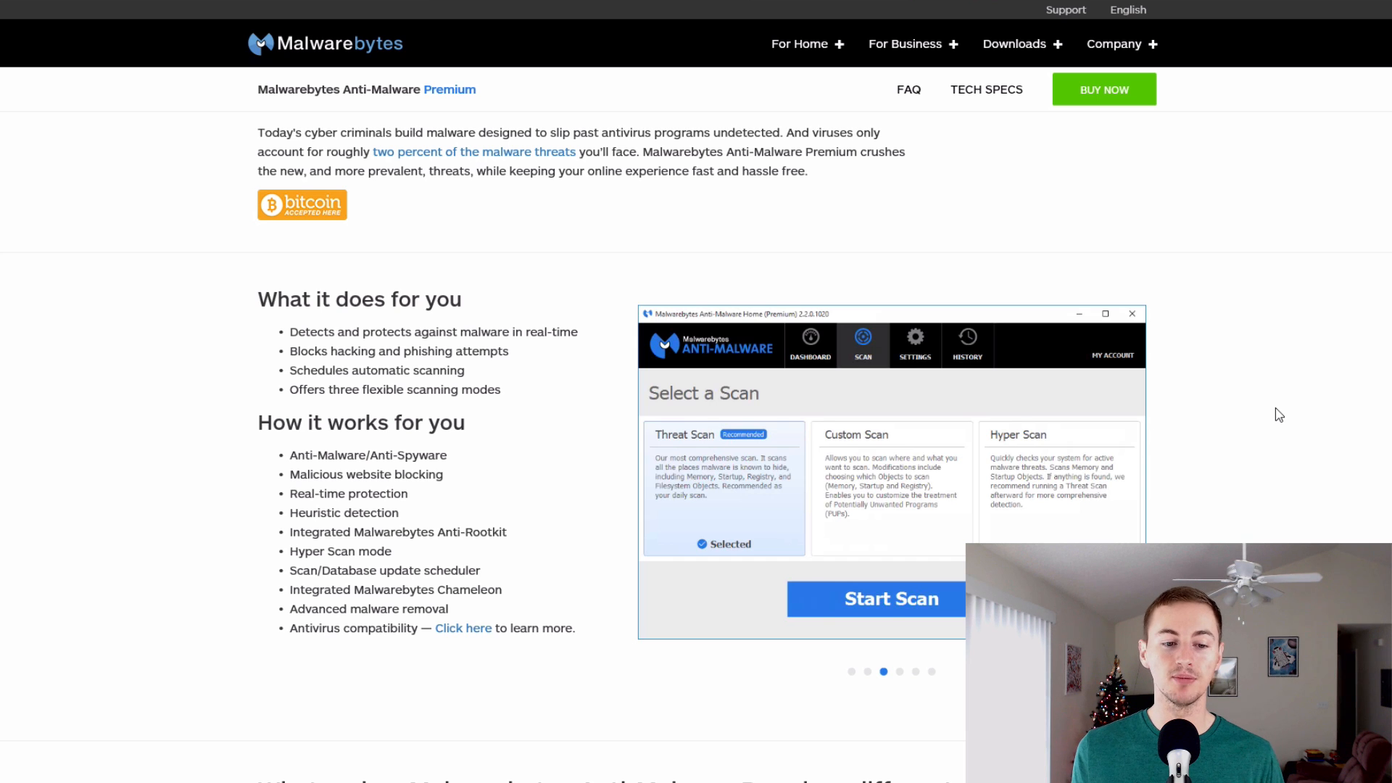
scroll(down, 3)
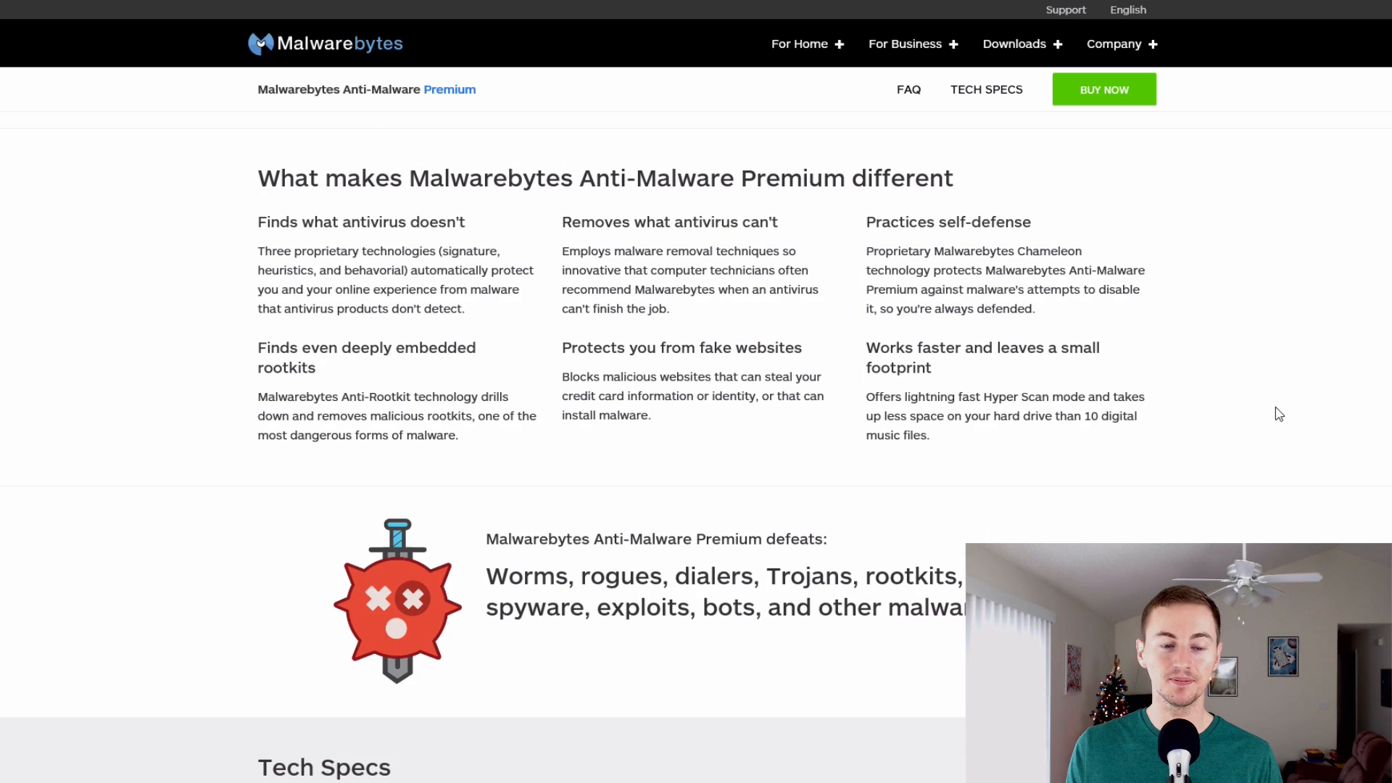